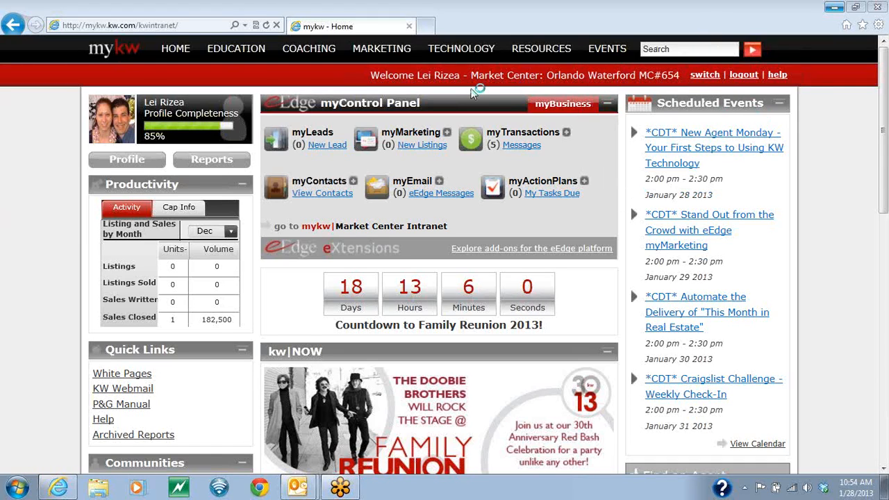
mouse_move(4, 159)
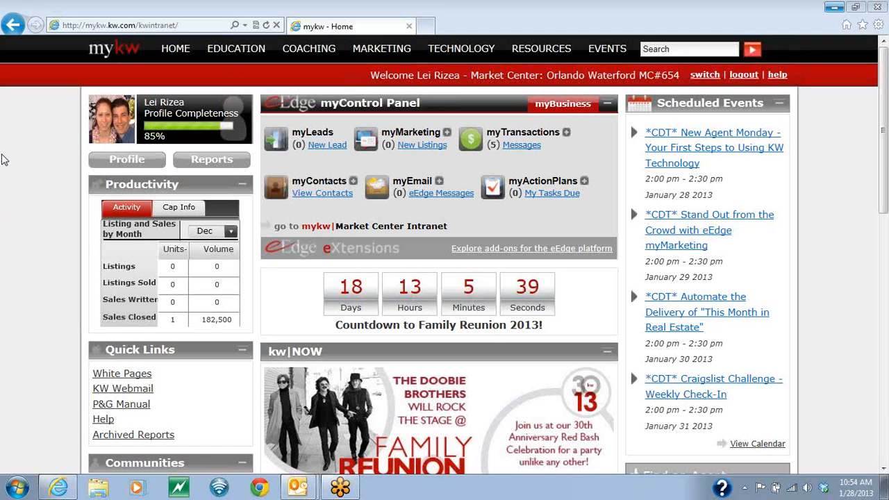
mouse_move(229, 150)
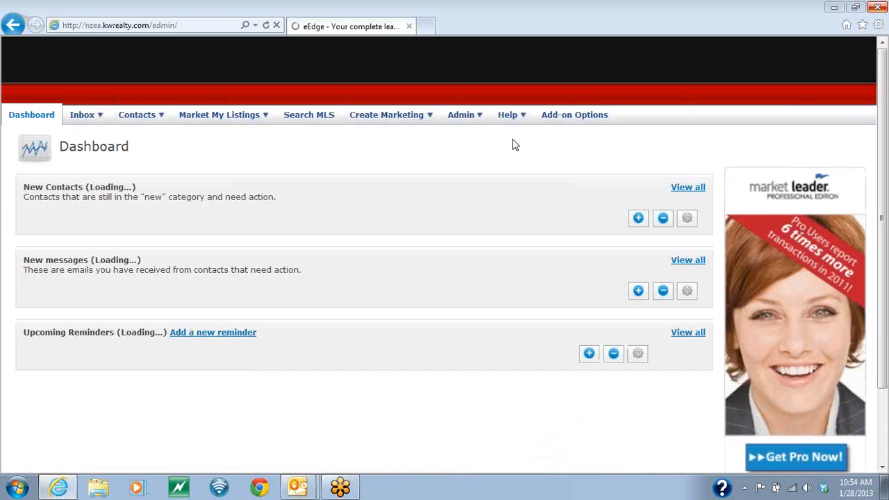
mouse_move(525, 137)
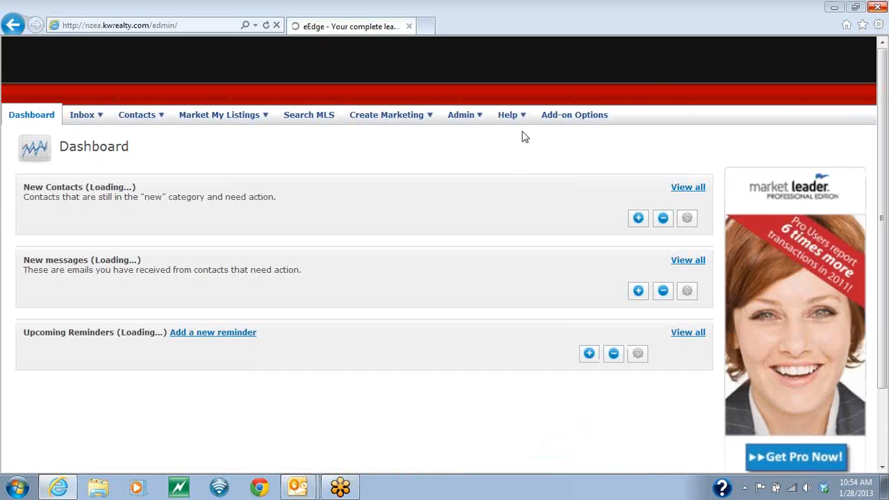
mouse_move(451, 154)
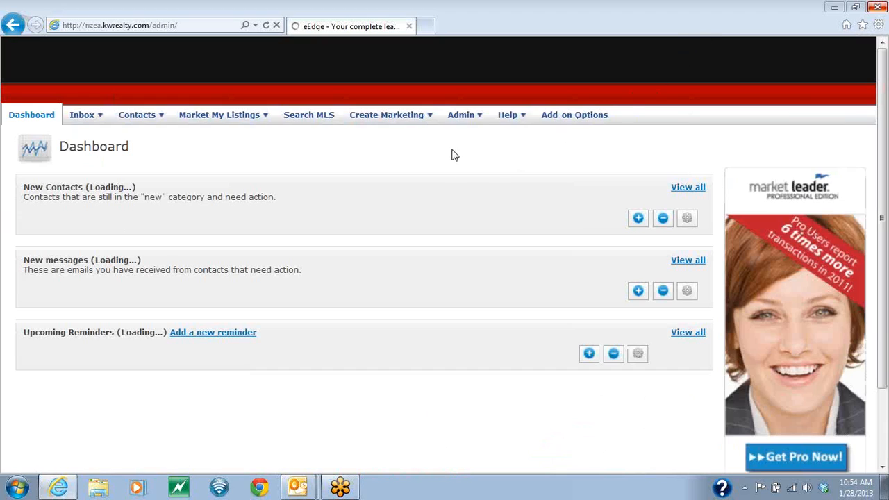
mouse_move(478, 123)
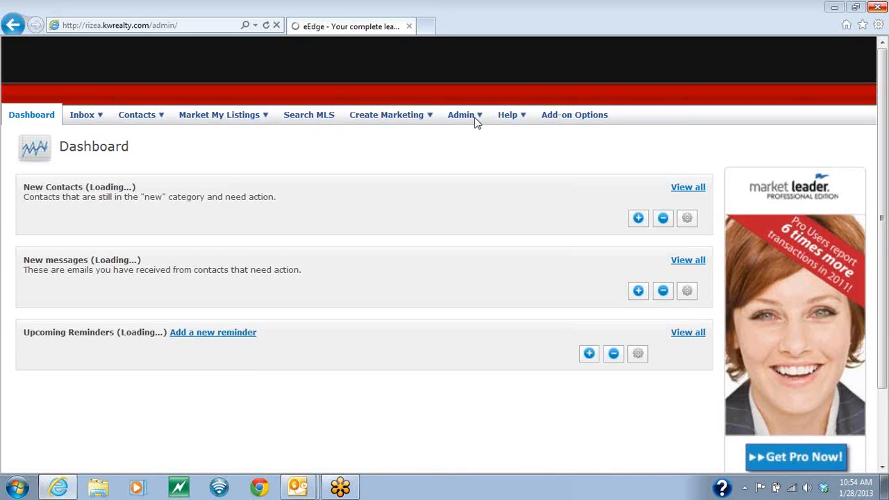
mouse_move(465, 136)
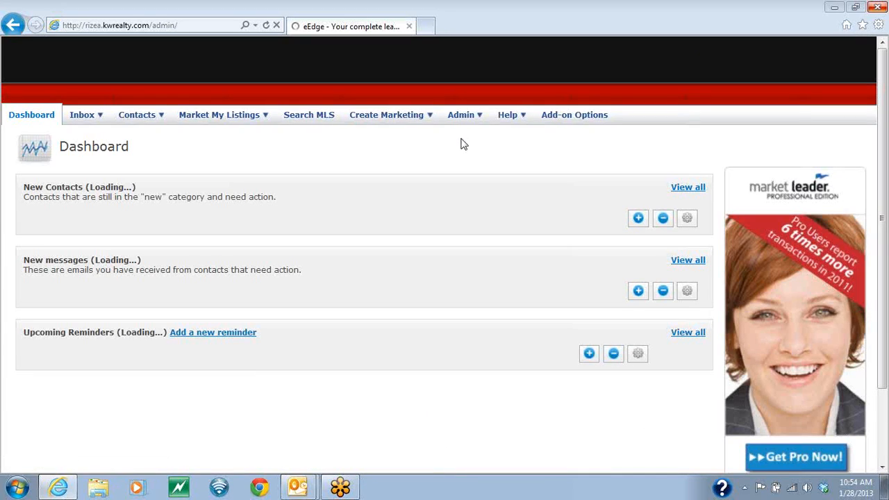
Open My Account from the eEdge dashboard's Admin menu.
click(461, 115)
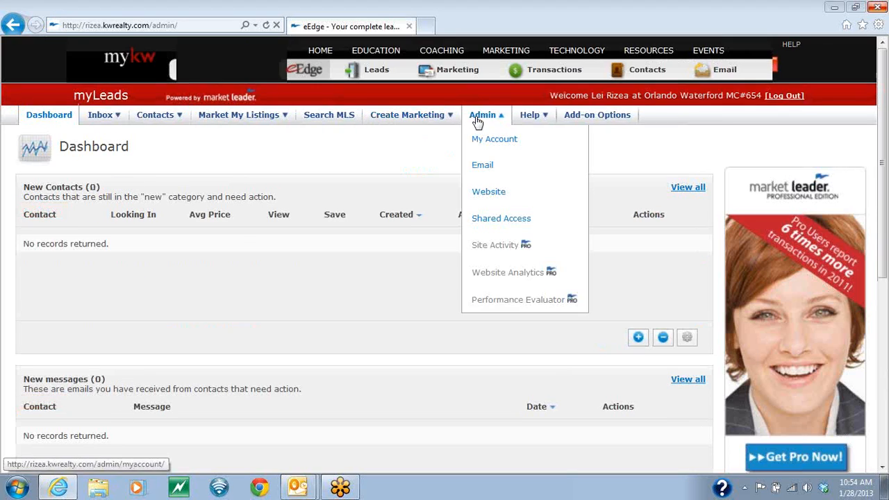
mouse_move(481, 124)
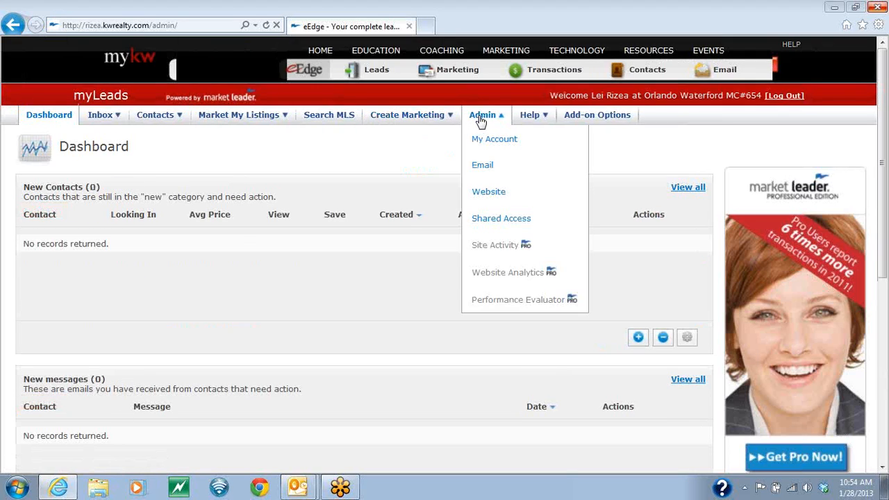
mouse_move(494, 138)
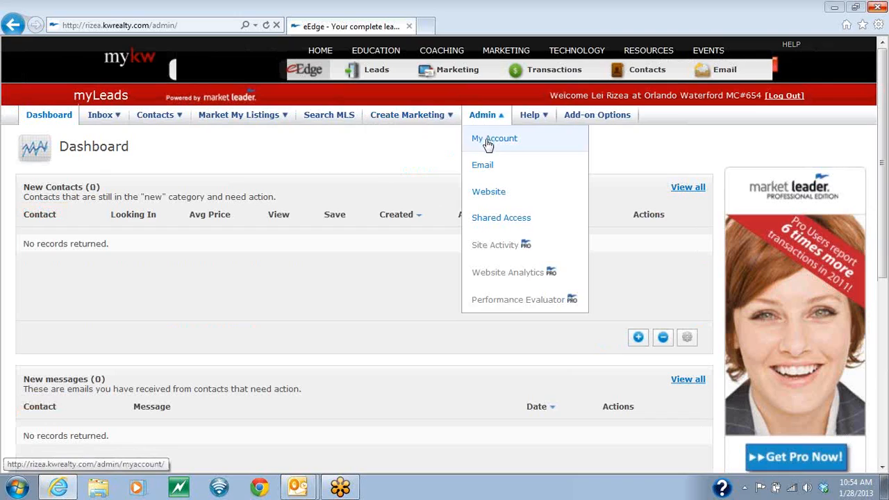
click(494, 138)
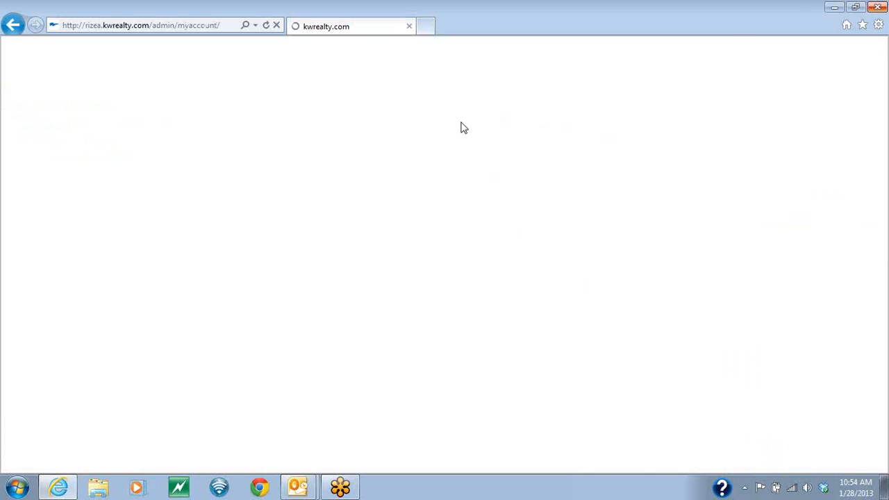
mouse_move(745, 124)
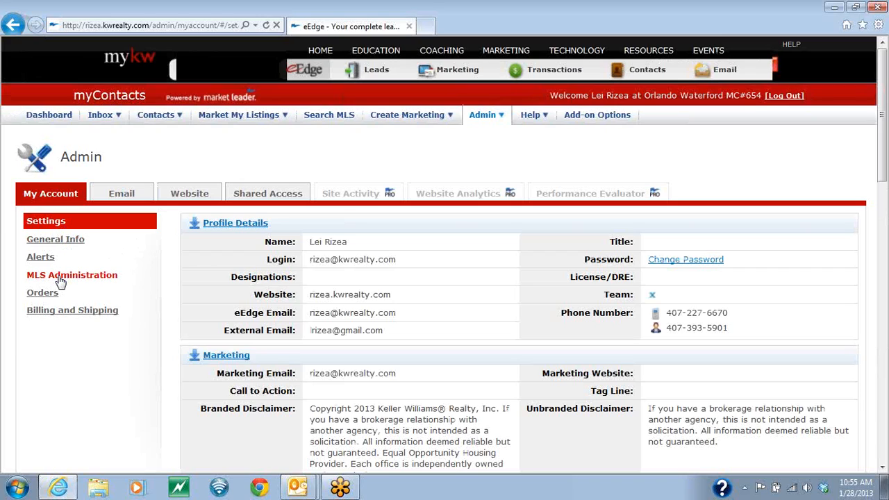
mouse_move(61, 281)
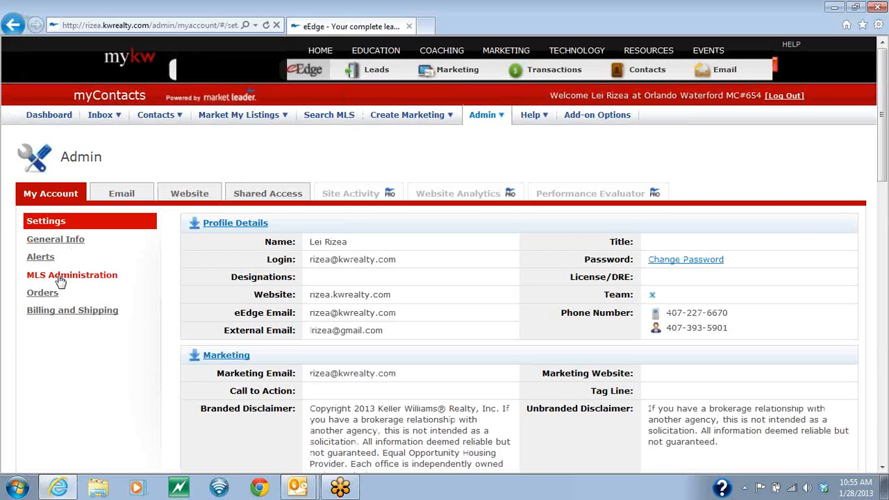
Show the MLS Administration page listing the KWLS feed as Approved.
click(72, 274)
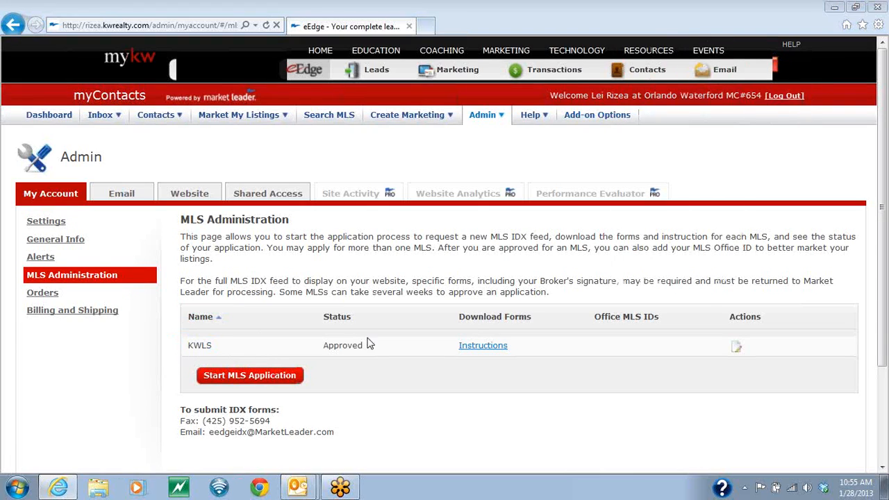
double_click(342, 345)
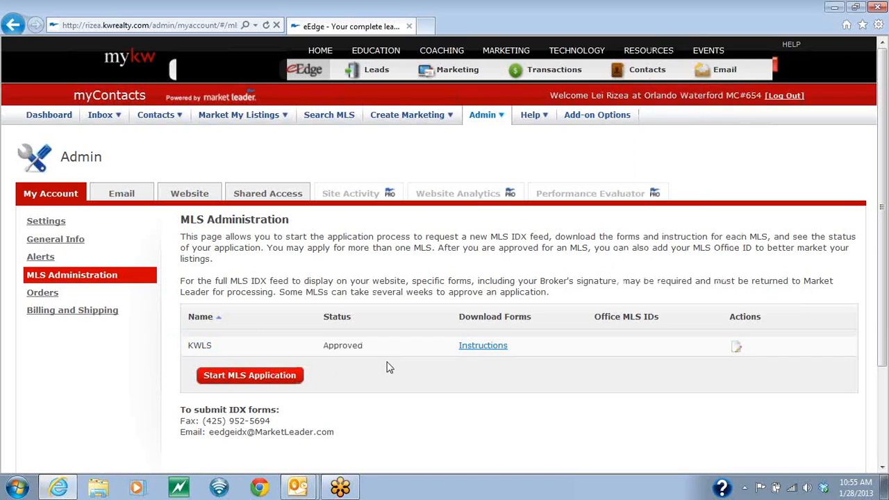
mouse_move(250, 376)
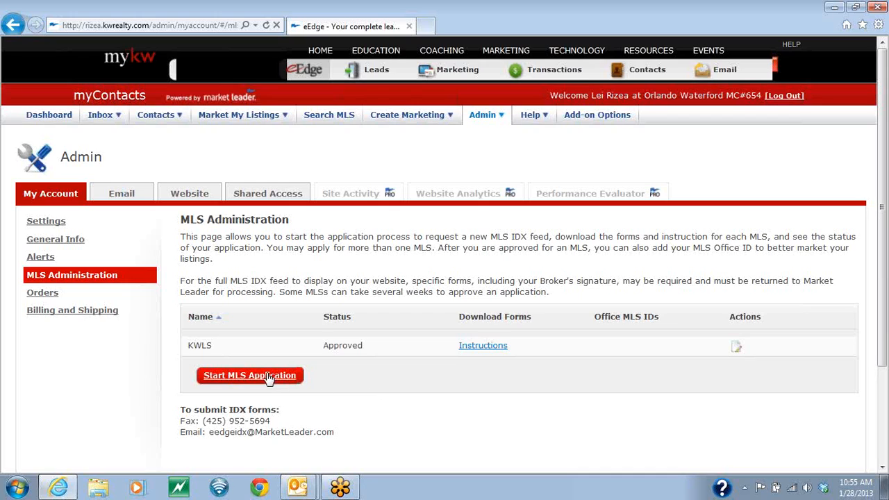
mouse_move(244, 389)
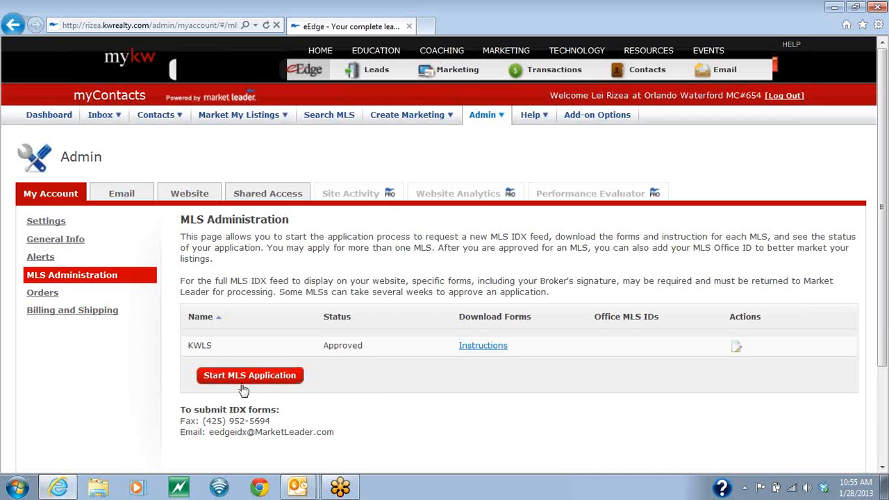
Start and save an MLS application for My Florida, then return to MLS Administration.
click(249, 375)
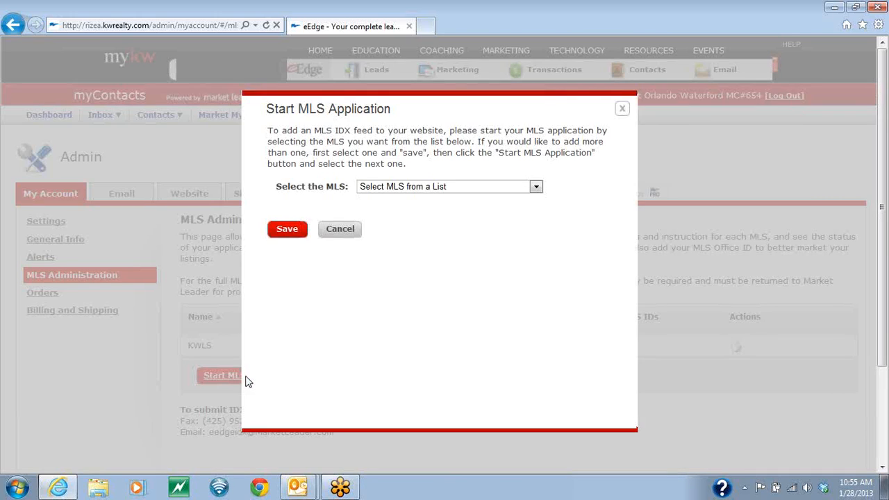
mouse_move(394, 112)
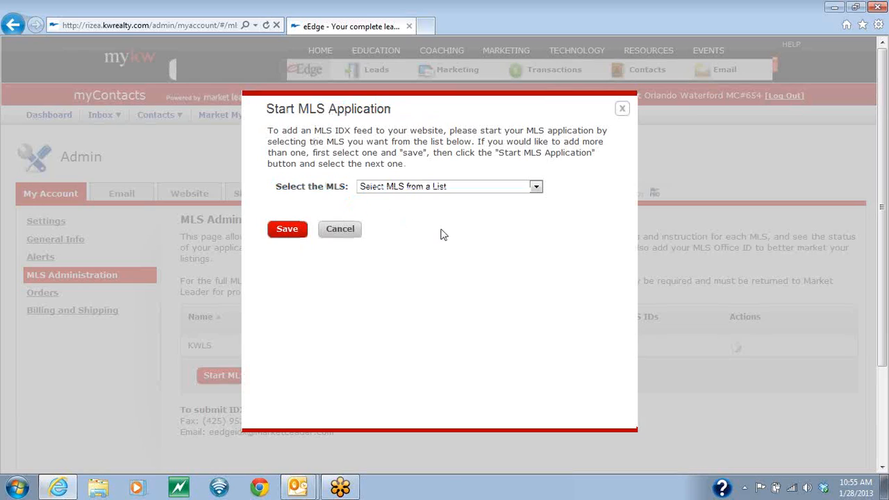
click(448, 186)
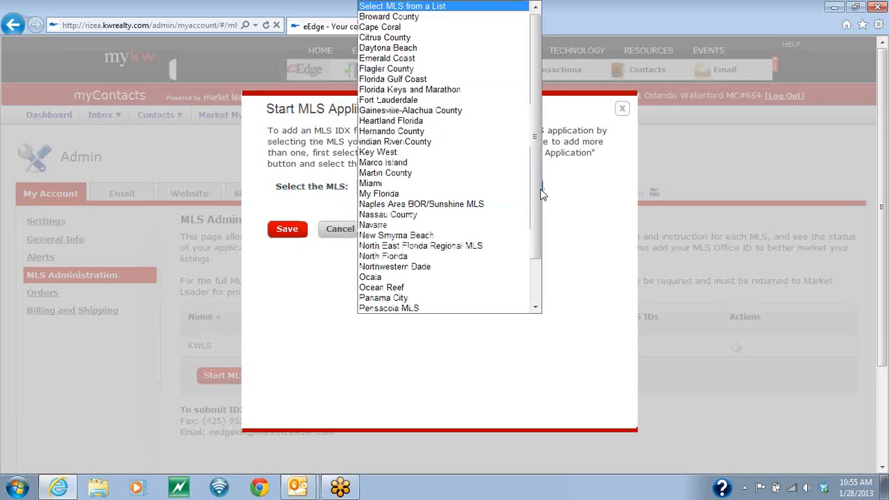
click(536, 186)
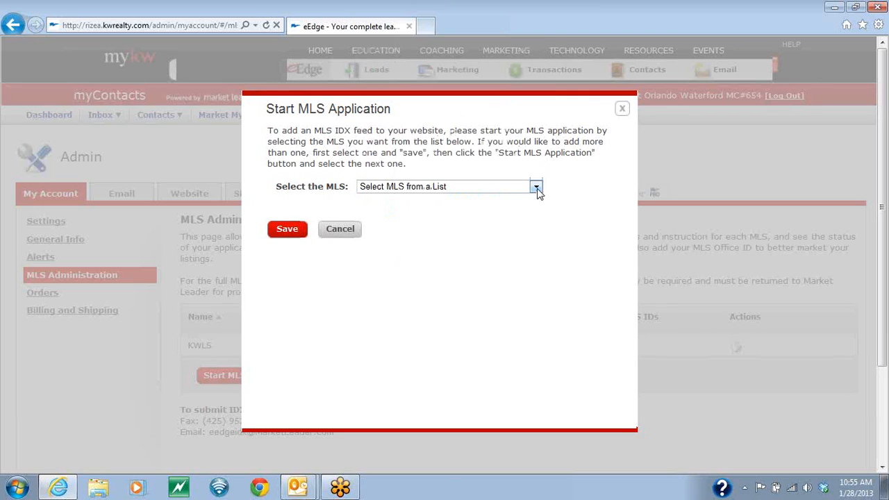
click(535, 186)
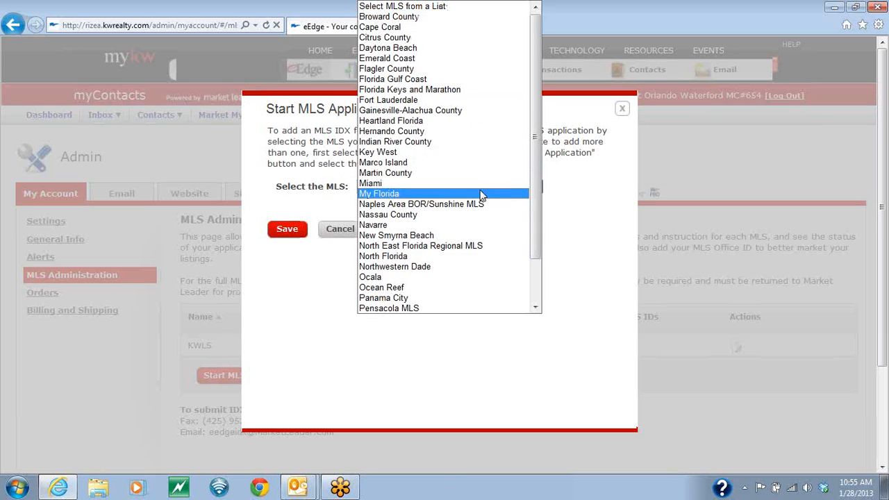
click(379, 193)
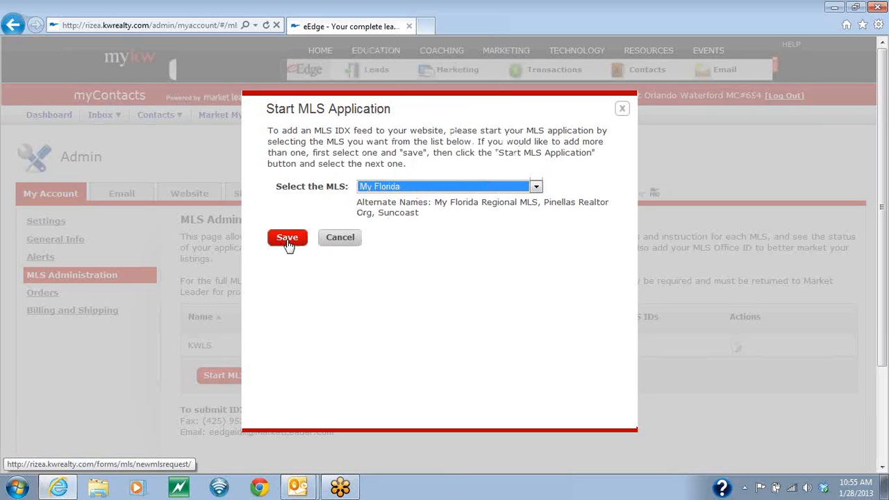
click(287, 237)
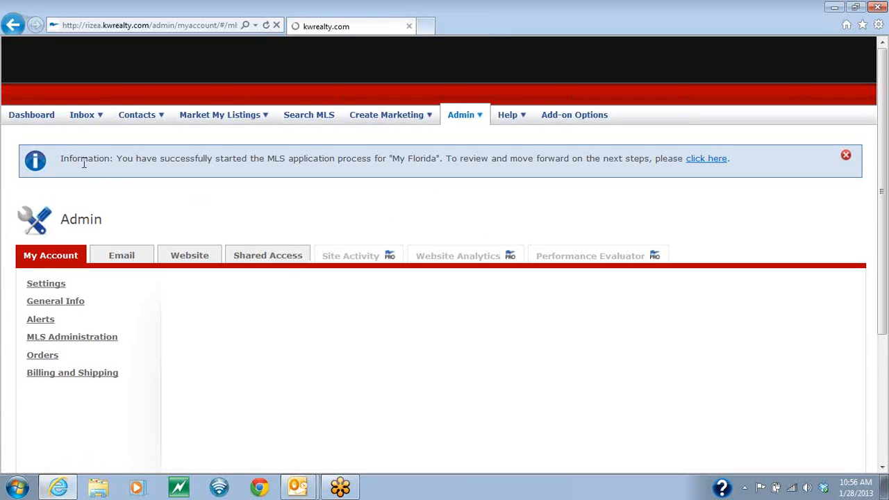
mouse_move(521, 212)
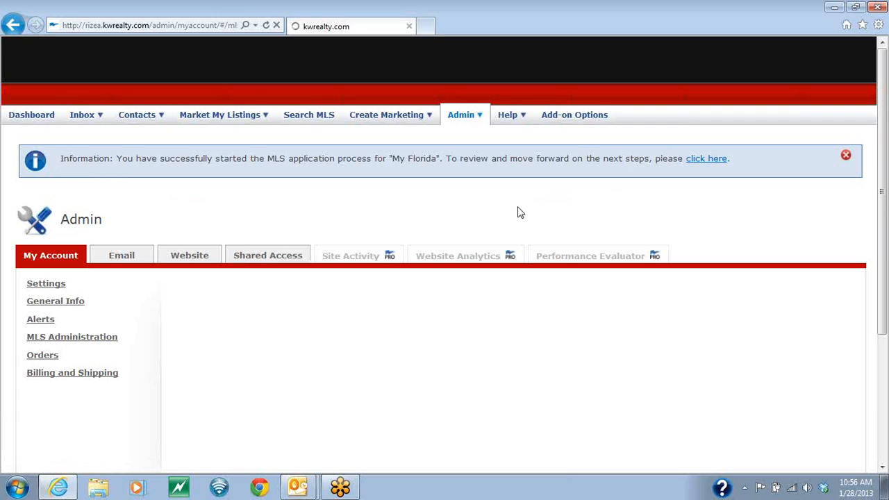
mouse_move(138, 349)
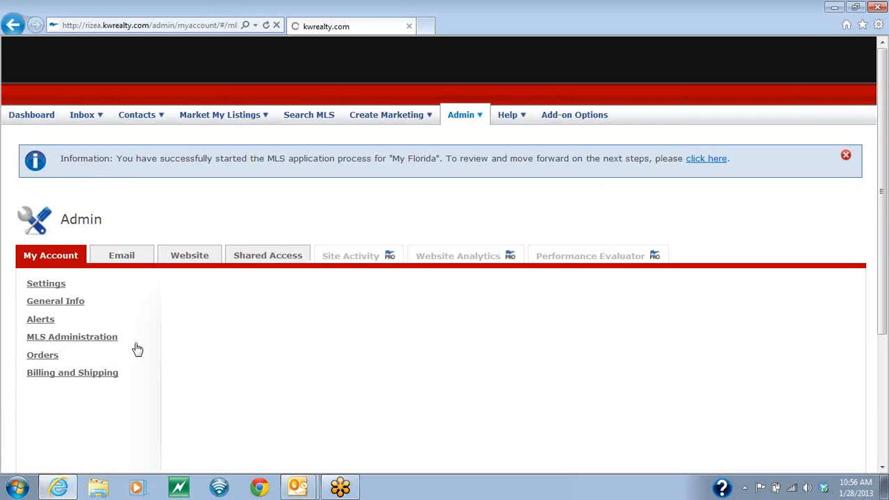
click(72, 336)
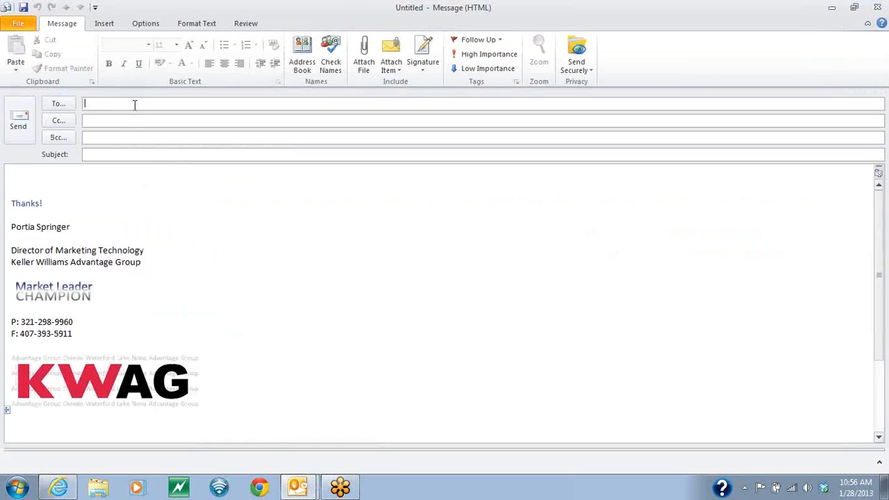
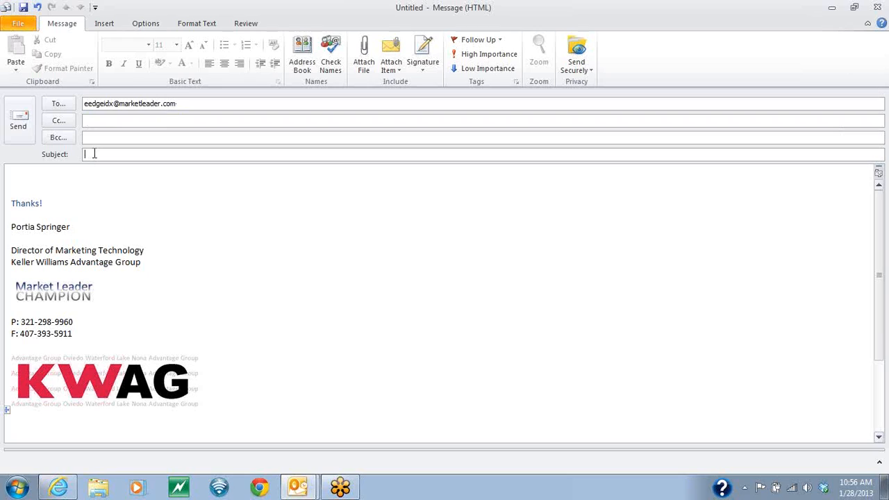
text(MLS A)
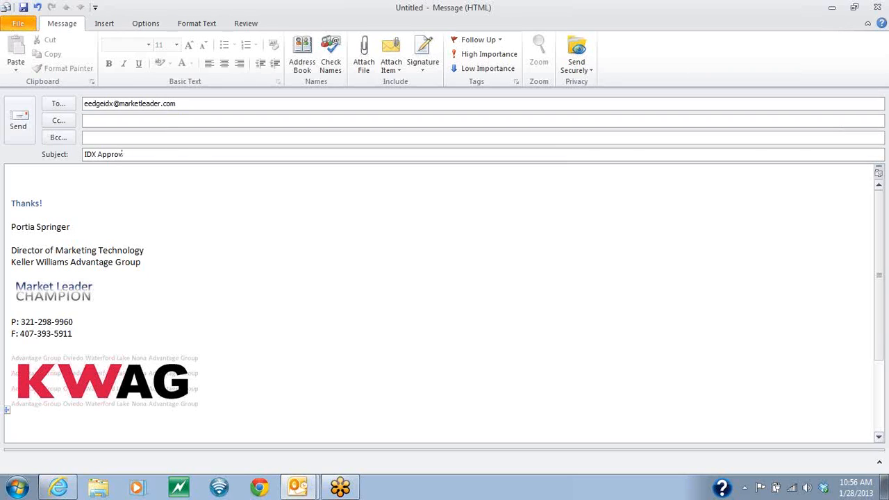
text(al -)
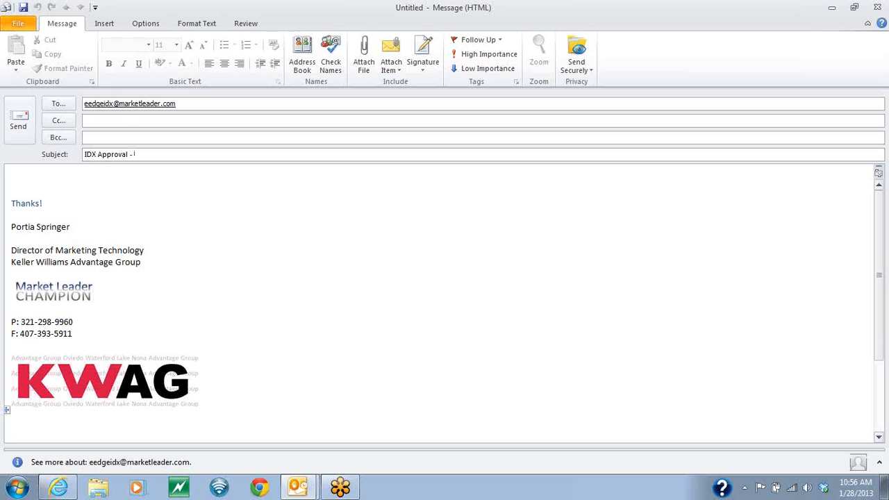
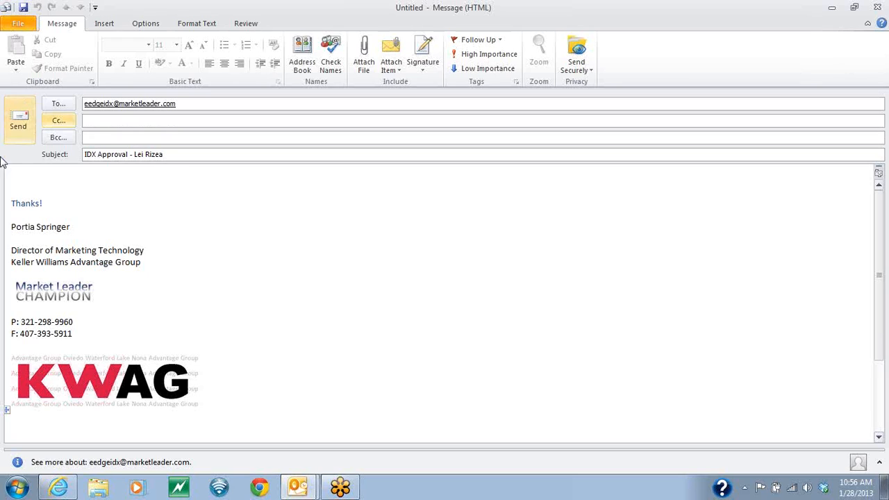
Write the greeting and 'Please activate the following IDX for eEdge.' in the body.
click(42, 183)
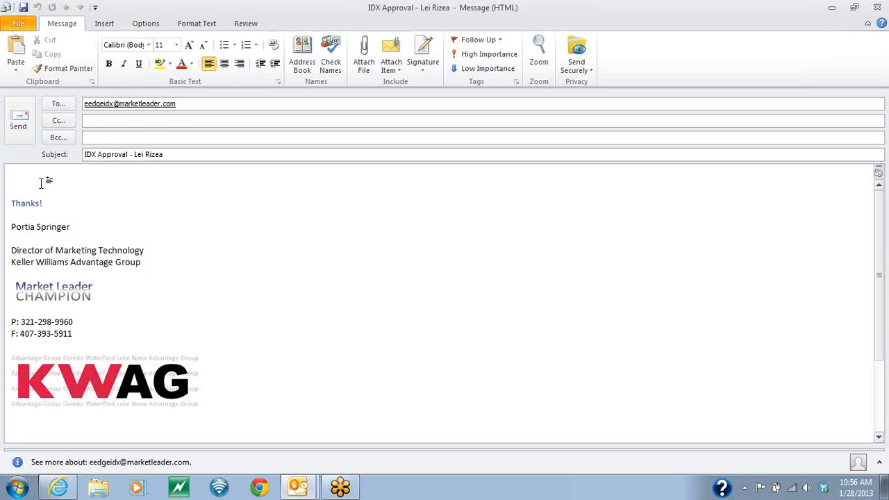
text(Good a)
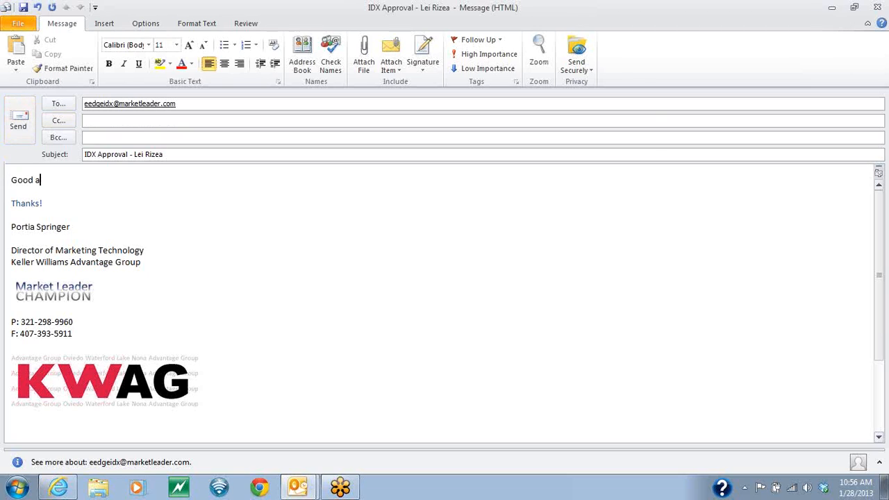
key(backspace)
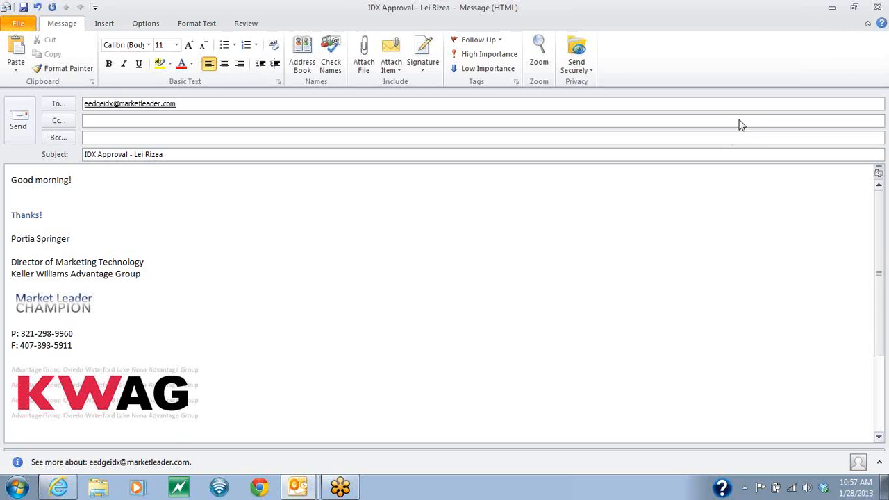
text(Please activate the following IDX for eEdge. ☺)
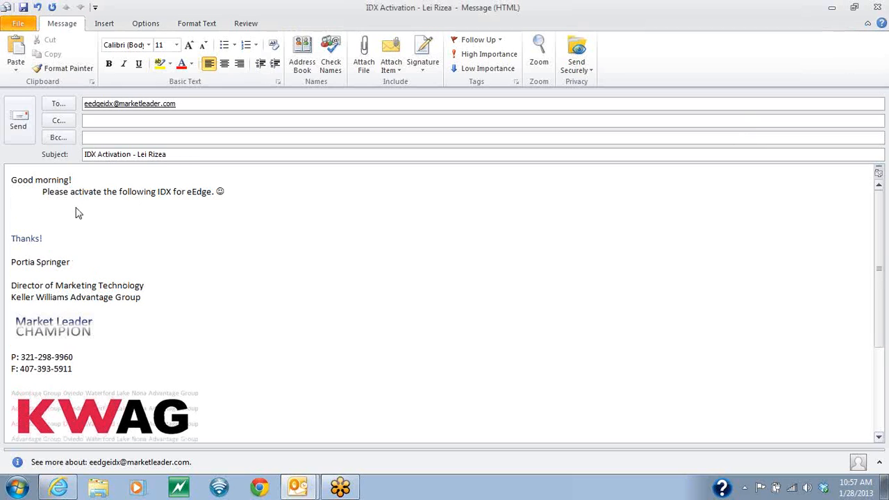
text(AGNET)
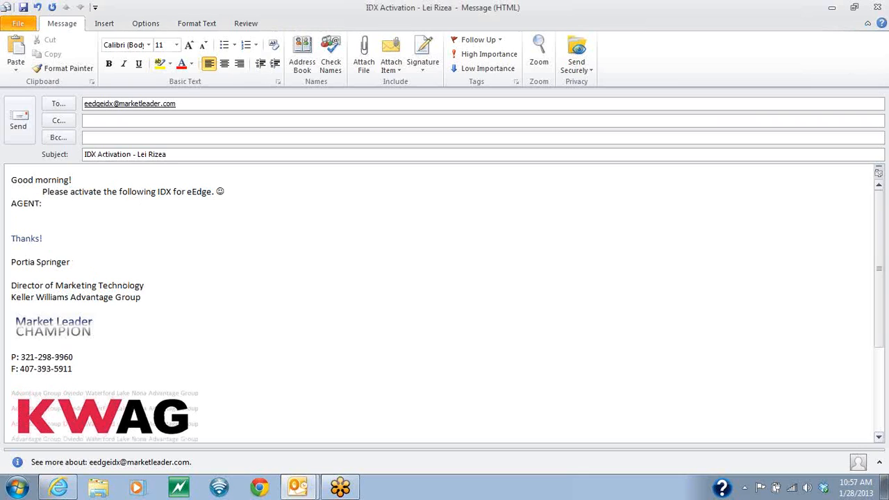
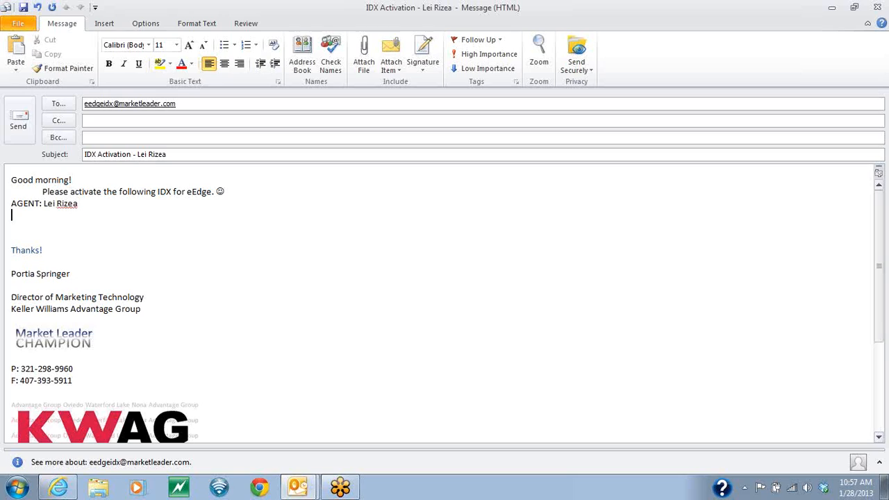
text(BROKER)
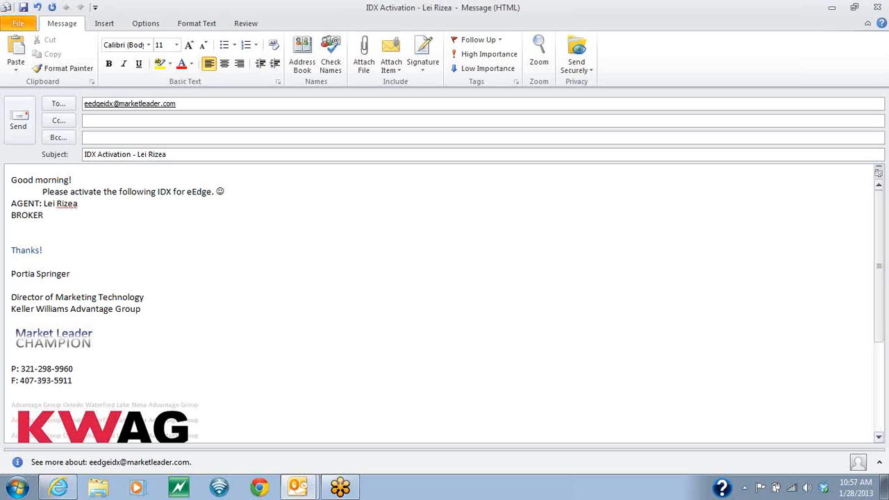
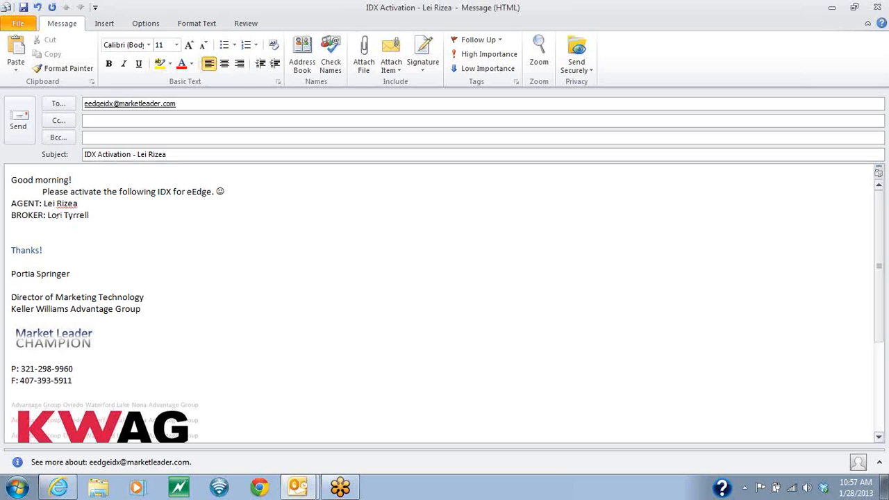
text((B)
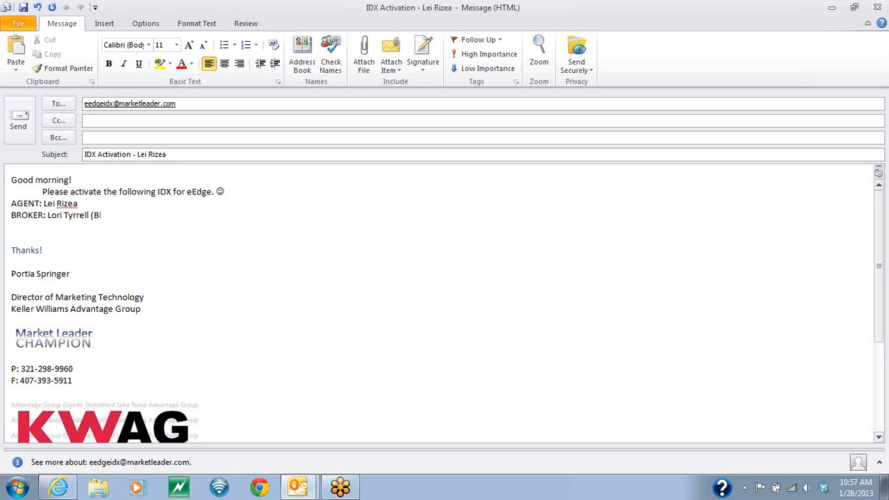
text(lanket Agreem)
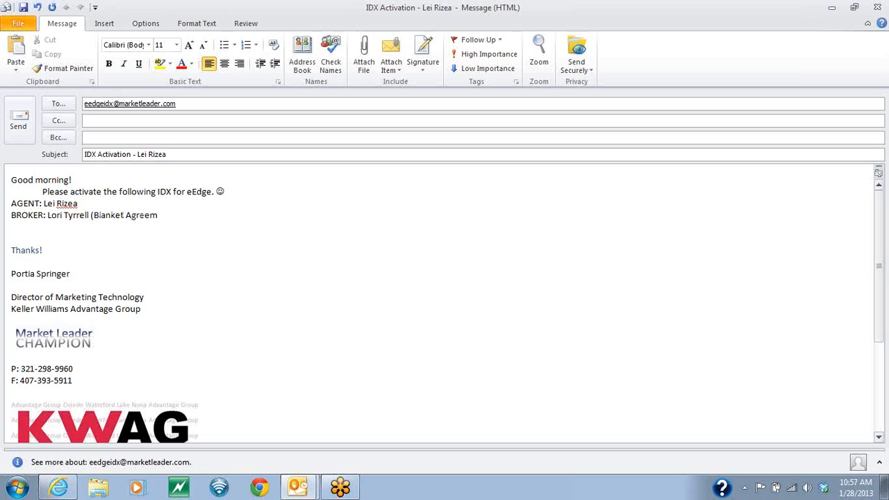
text(ent on File)
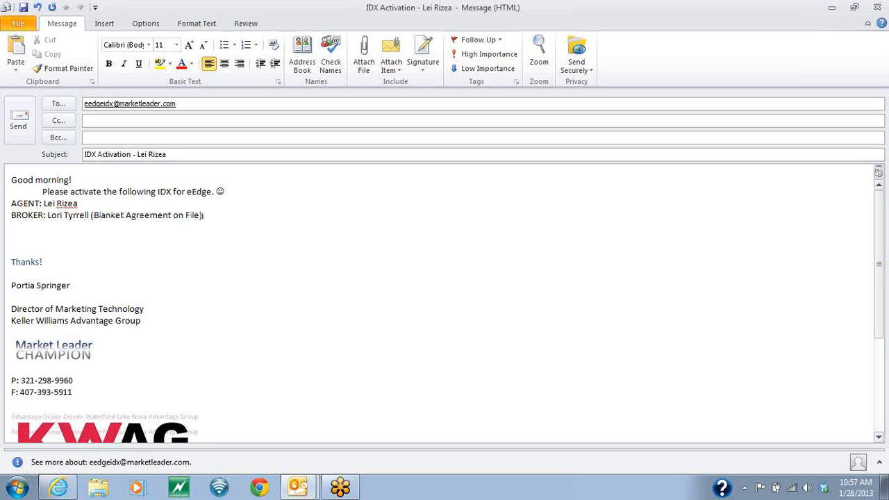
text(MLS:)
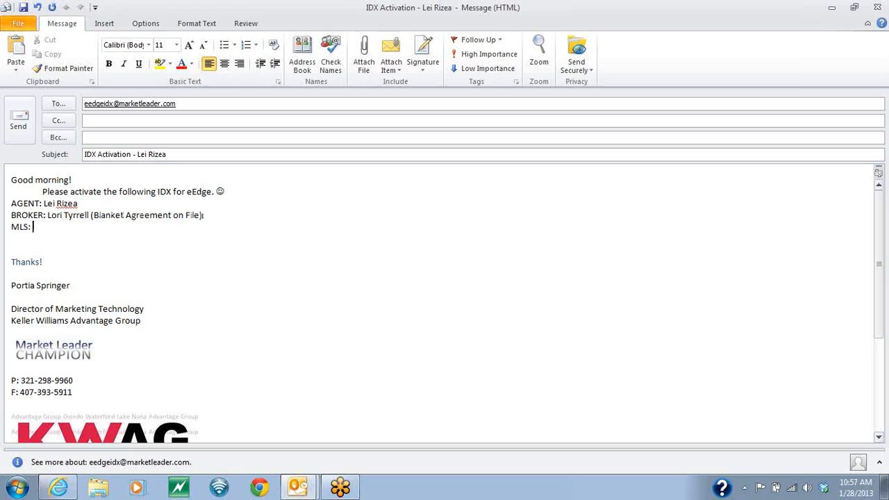
text(My Florida)
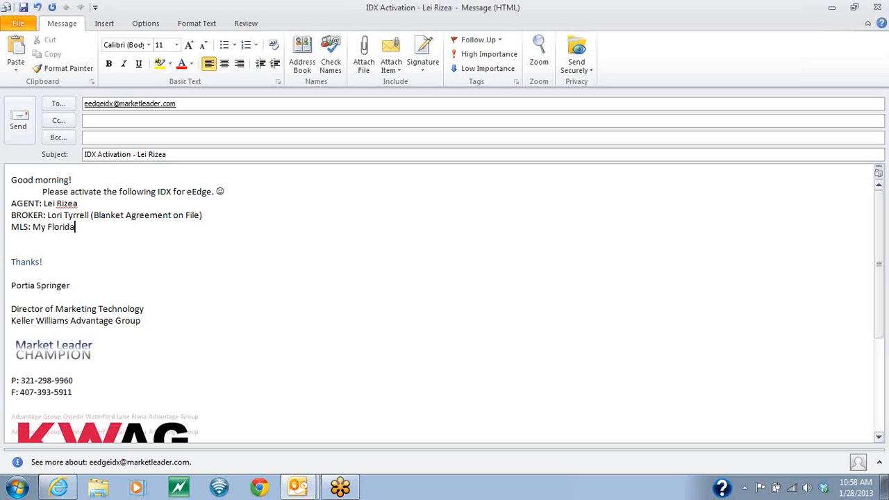
text(WEB)
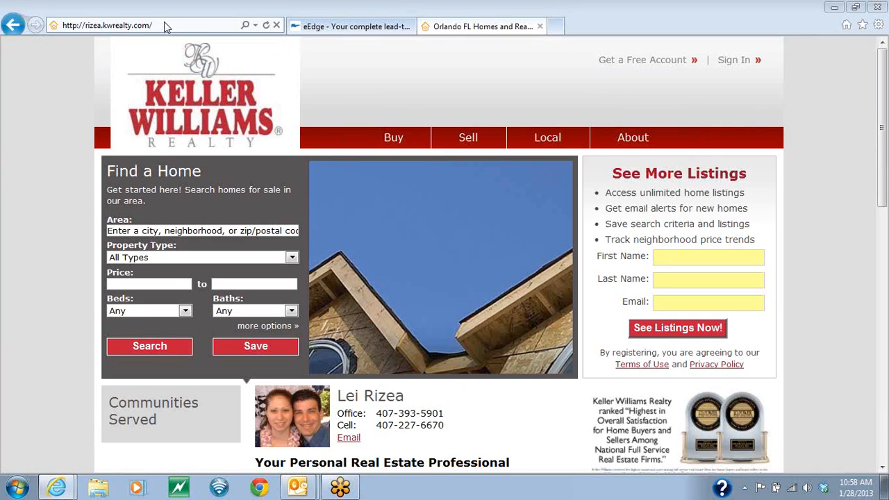
click(107, 25)
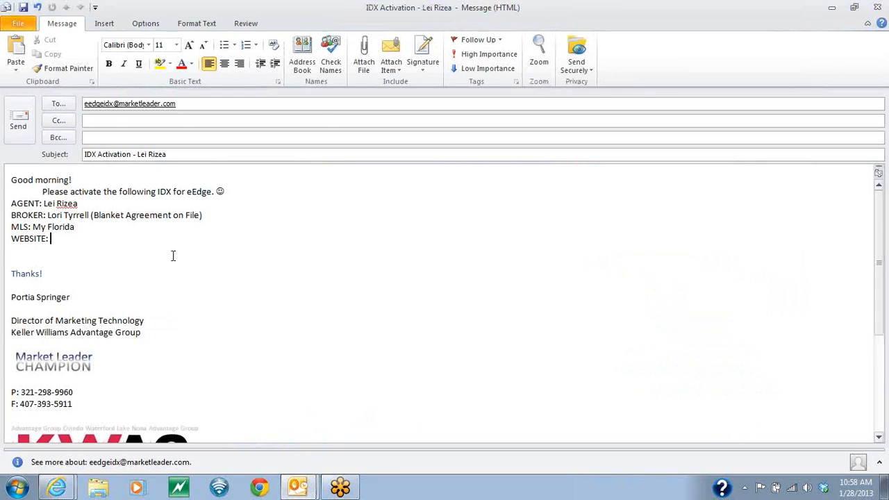
text(http://rizea.kwrealty.com/)
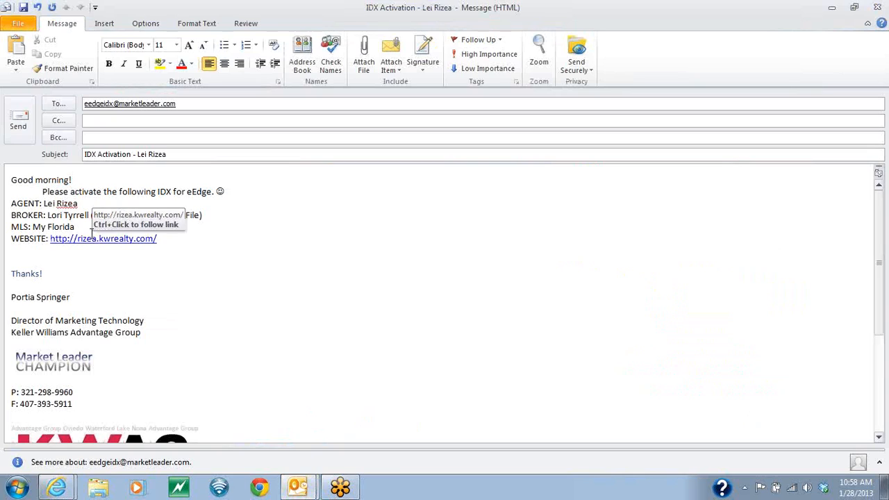
mouse_move(21, 136)
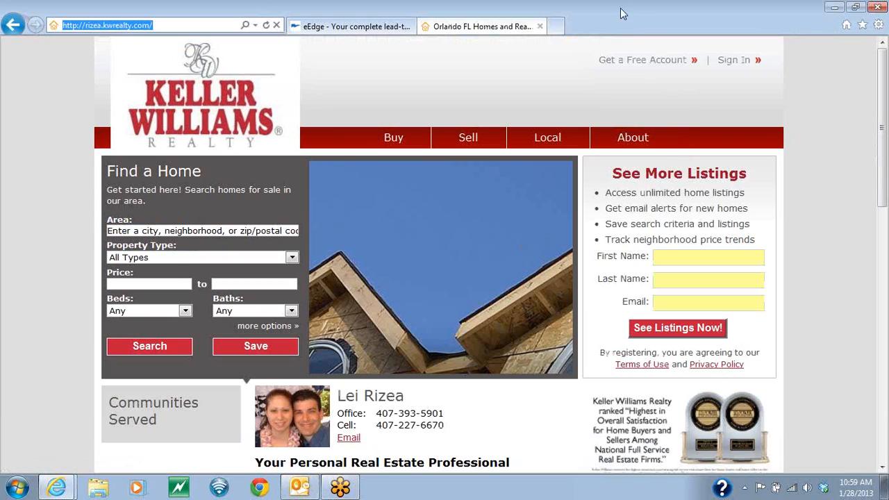
mouse_move(610, 13)
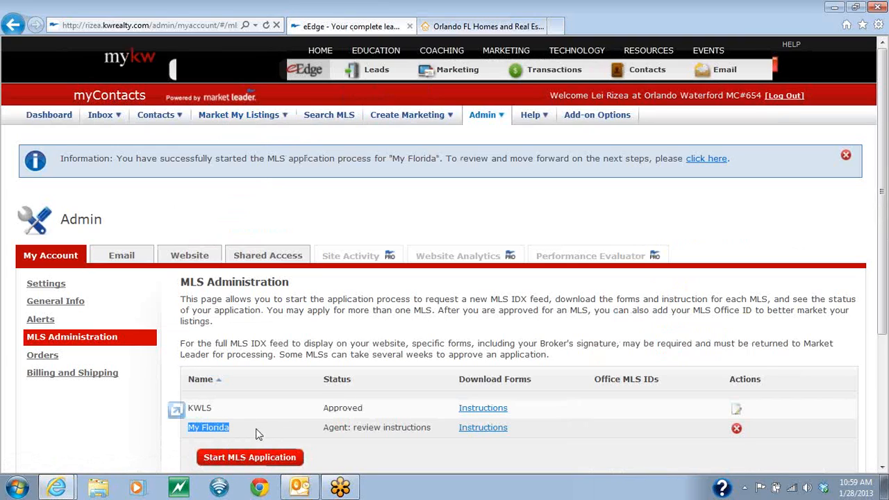
mouse_move(329, 438)
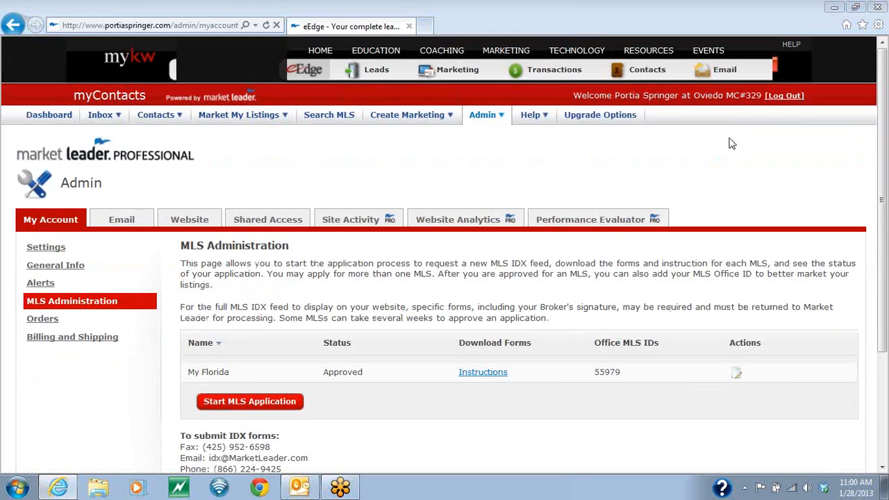
Open an account whose MLS Administration shows My Florida Approved with office MLS ID 55979.
double_click(208, 372)
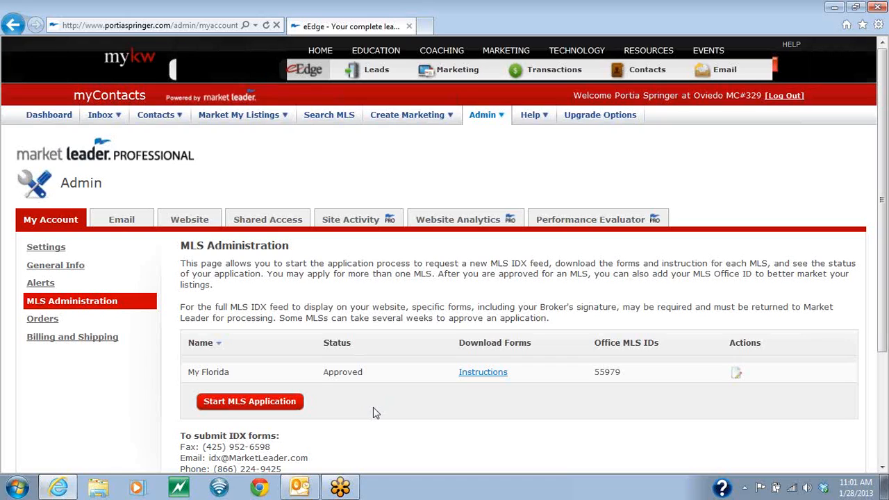
mouse_move(389, 452)
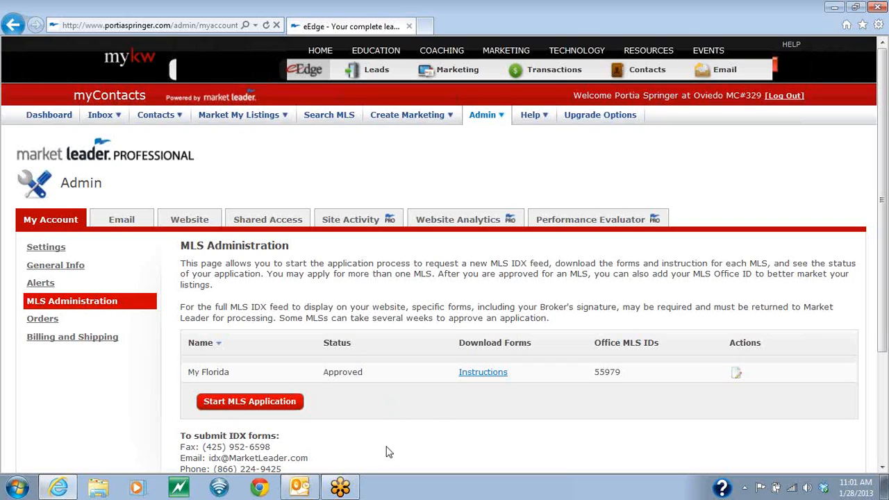